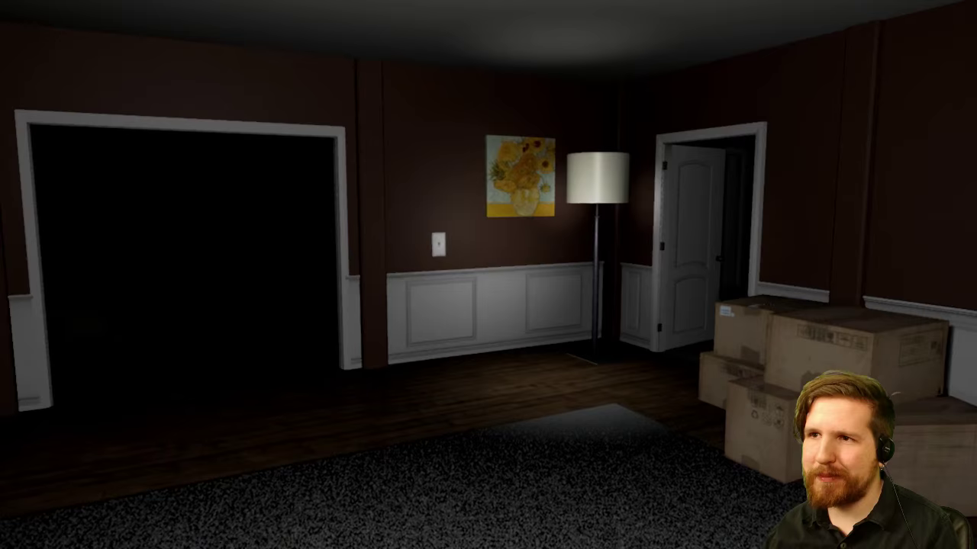
{"action": "mouse_move", "coordinate": [488, 275]}
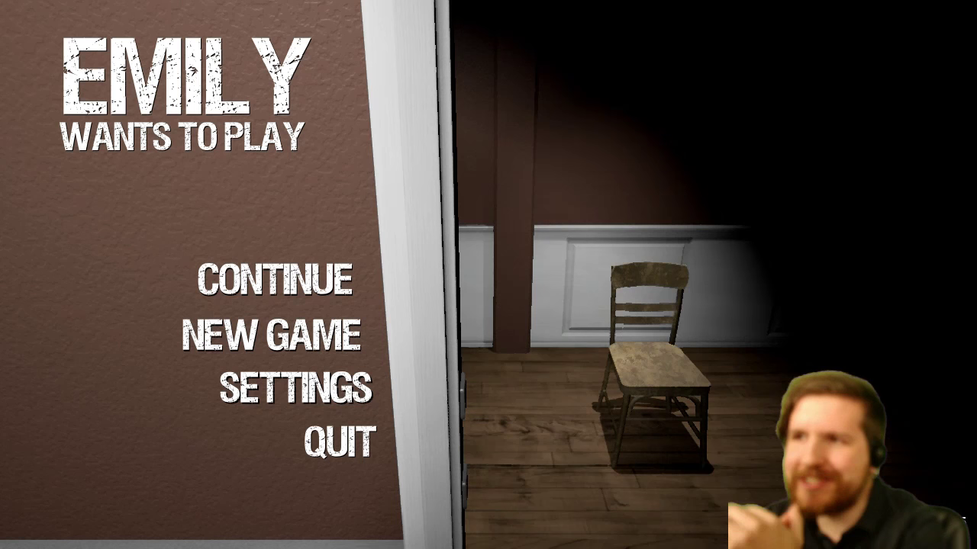
{"action": "left_click", "coordinate": [270, 277]}
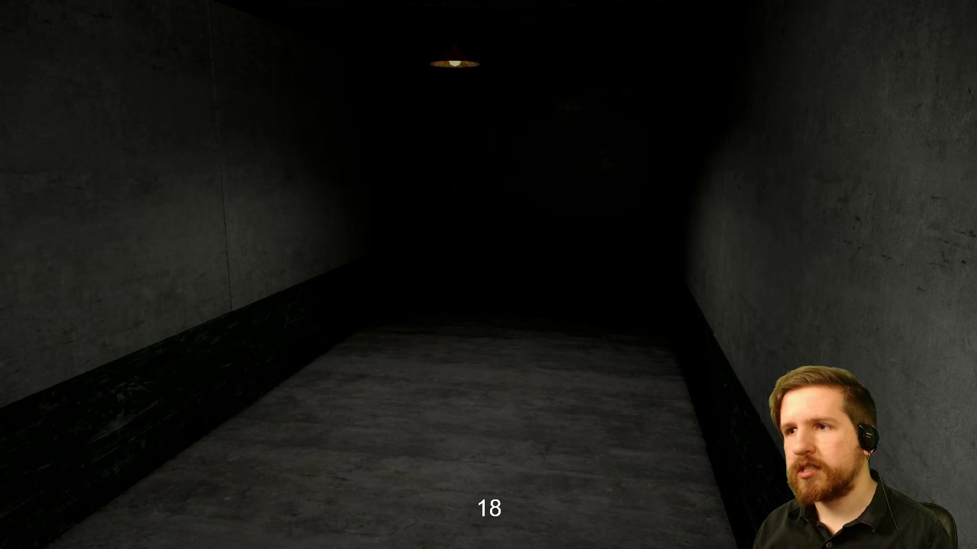
{"action": "key", "text": "w"}
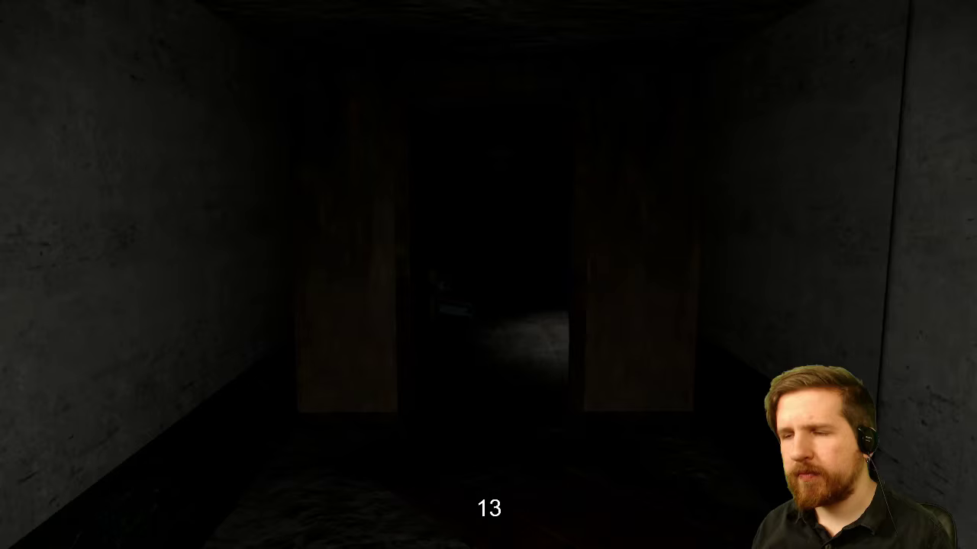